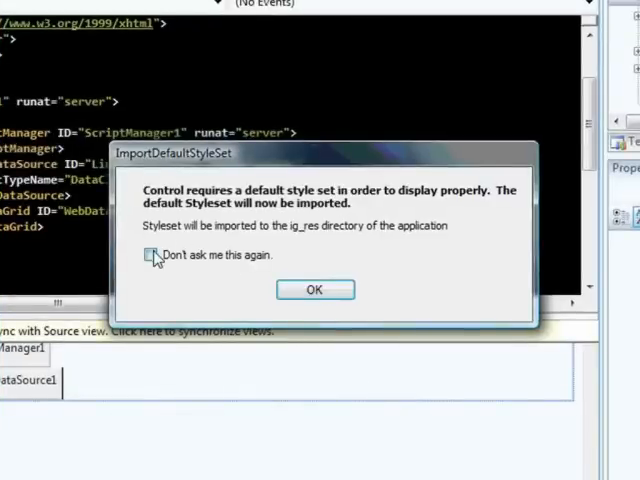
Accept the default style set import with 'Don't ask me this again' checked.
{"action": "left_click", "coordinate": [154, 256]}
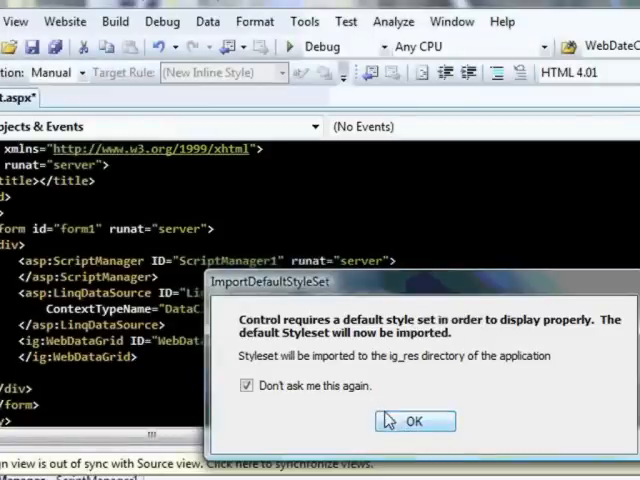
{"action": "left_click", "coordinate": [414, 420]}
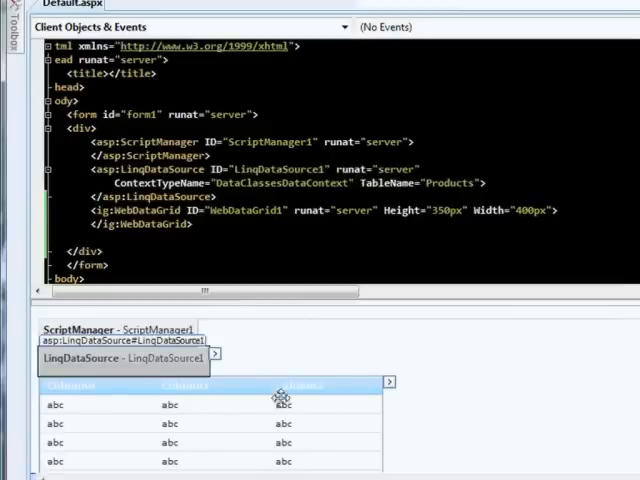
Choose LinqDataSource1 as the WebDataGrid's data source from its smart tag.
{"action": "left_click", "coordinate": [388, 384]}
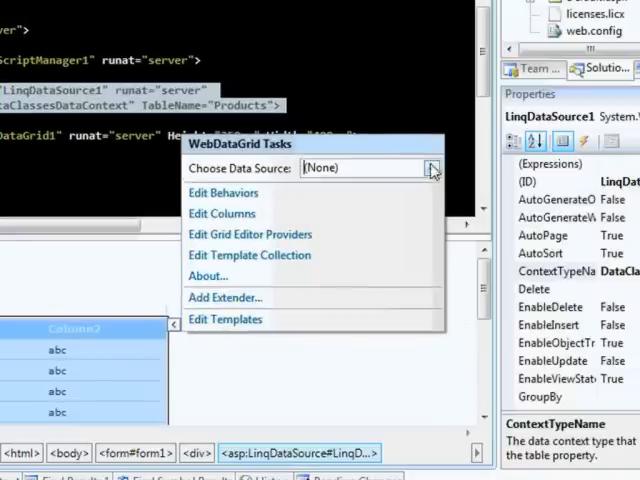
{"action": "left_click", "coordinate": [432, 168]}
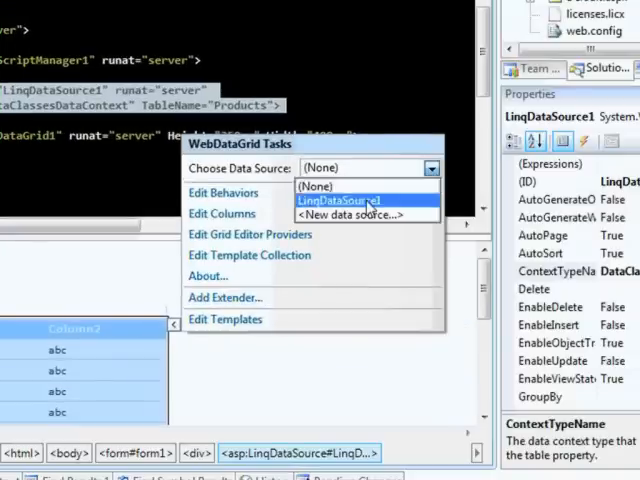
{"action": "left_click", "coordinate": [360, 200]}
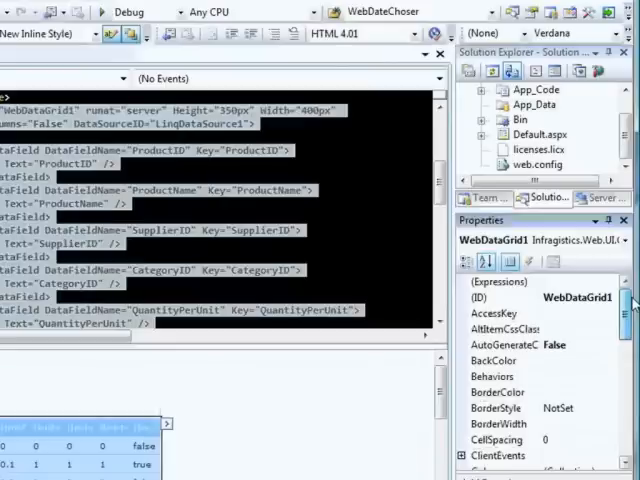
{"action": "scroll", "scroll_direction": "down", "scroll_amount": 3}
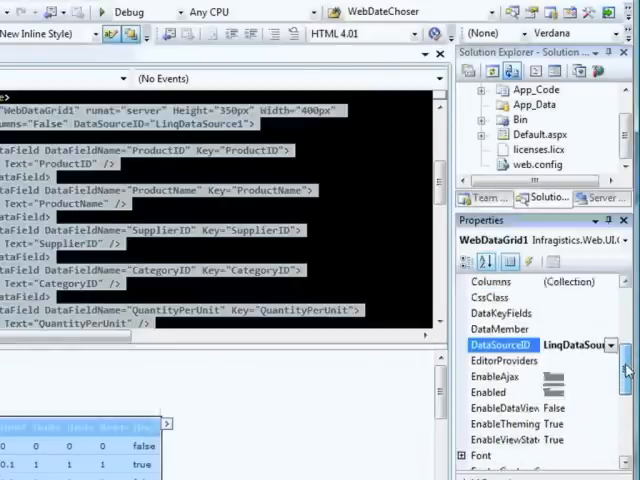
{"action": "scroll", "scroll_direction": "down", "scroll_amount": 3}
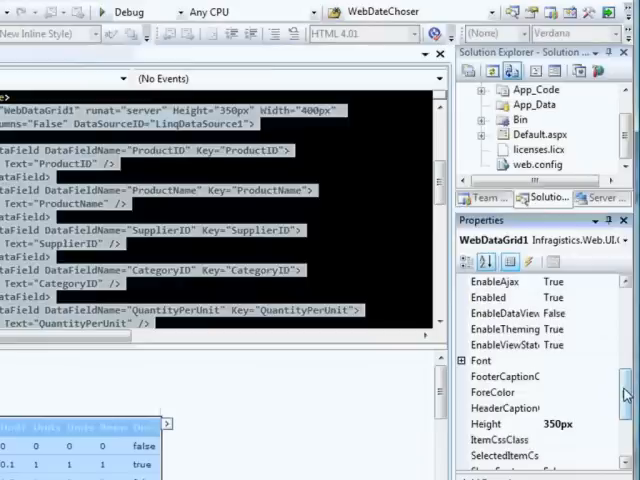
{"action": "scroll", "scroll_direction": "down", "scroll_amount": 3}
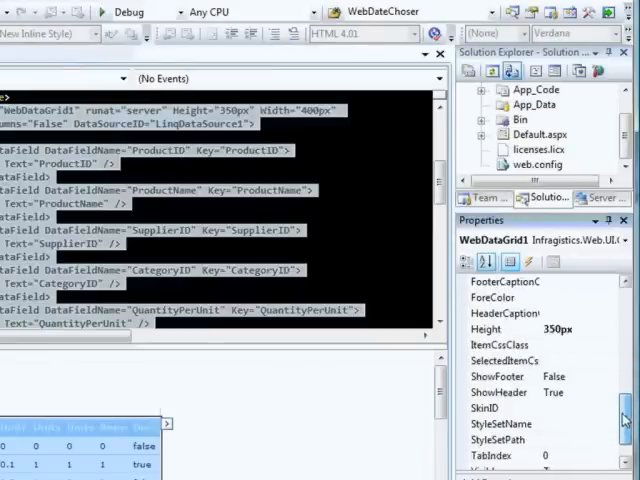
{"action": "scroll", "scroll_direction": "down", "scroll_amount": 3}
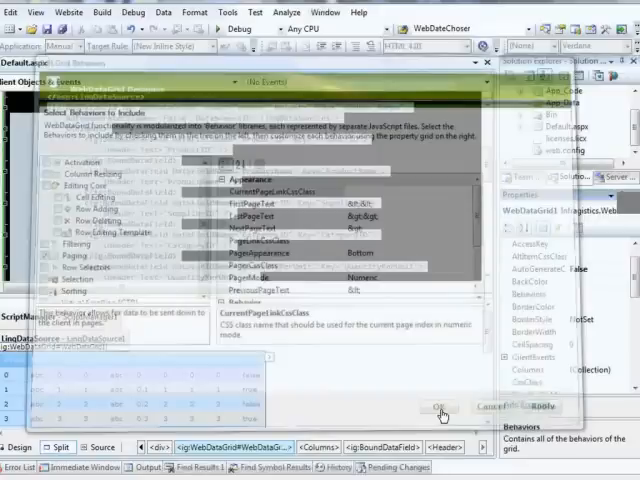
Check Paging in the Edit Behaviors dialog for the WebDataGrid.
{"action": "left_click", "coordinate": [438, 408]}
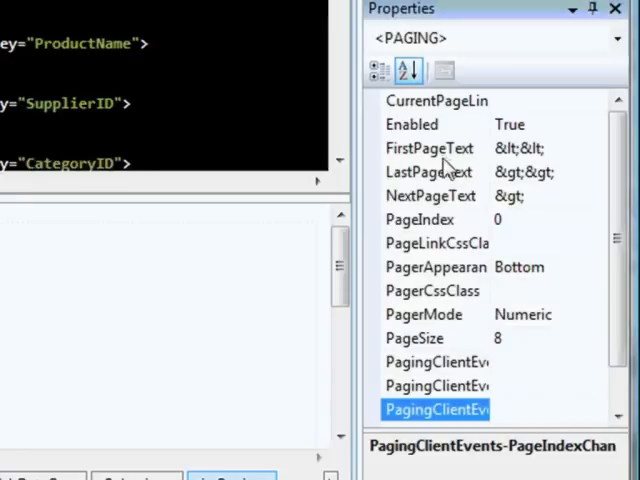
{"action": "mouse_move", "coordinate": [448, 348]}
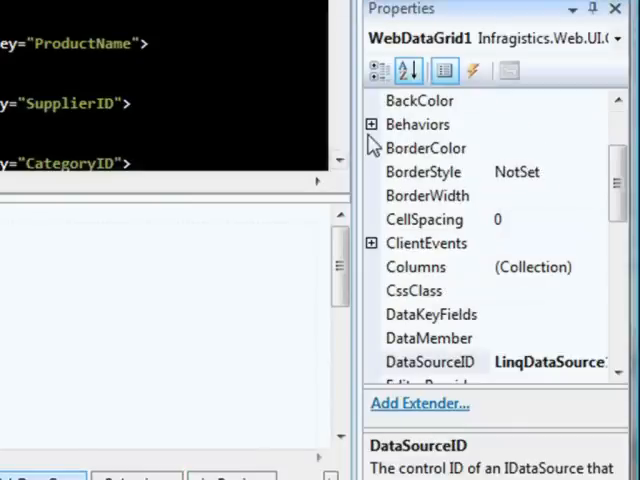
Expand Behaviors > Paging in the Properties window to reveal the pager settings.
{"action": "left_click", "coordinate": [372, 124]}
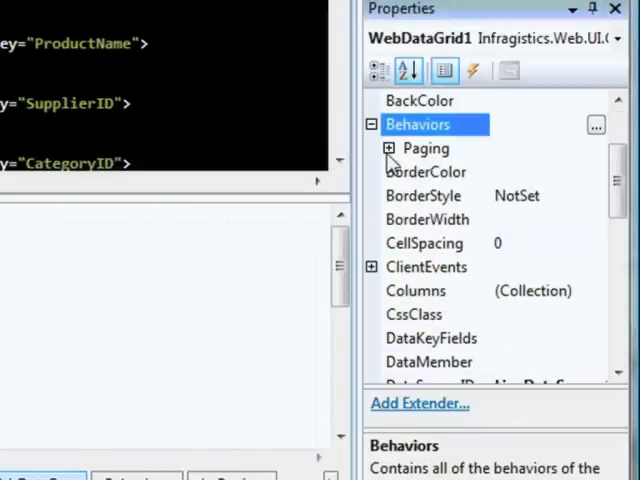
{"action": "left_click", "coordinate": [372, 148]}
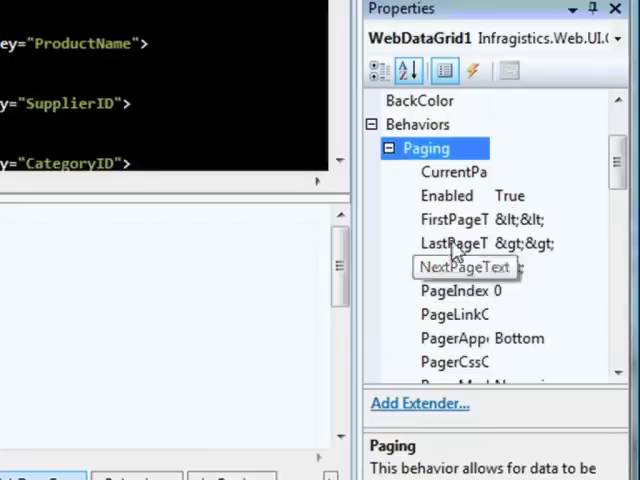
{"action": "left_click", "coordinate": [372, 148]}
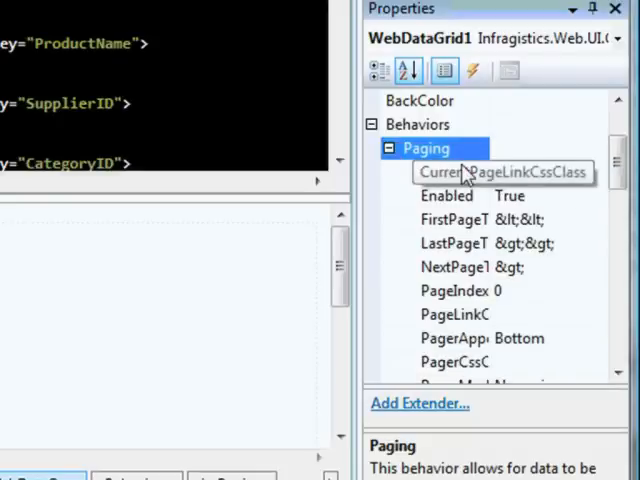
{"action": "mouse_move", "coordinate": [460, 244]}
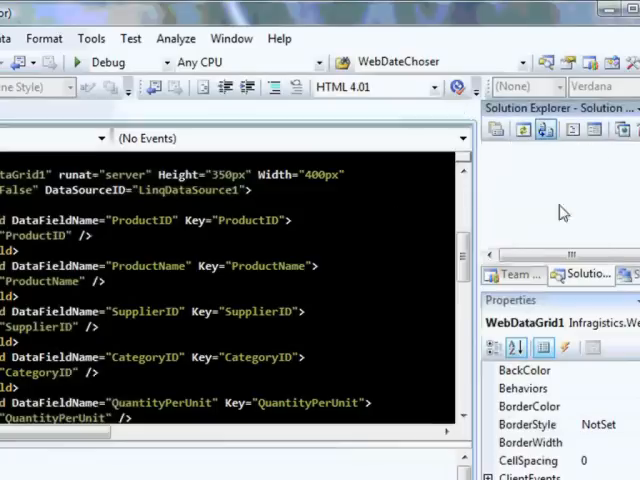
View Default.aspx in the browser from the markup's context menu.
{"action": "right_click", "coordinate": [572, 200]}
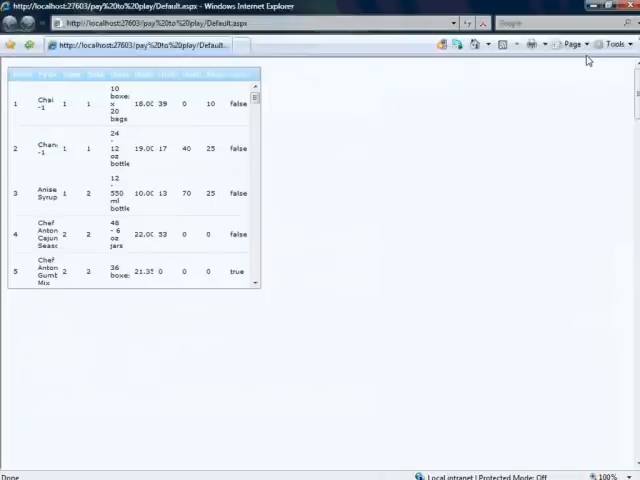
Show the Web Development Helper panel from IE's Tools menu.
{"action": "left_click", "coordinate": [612, 44]}
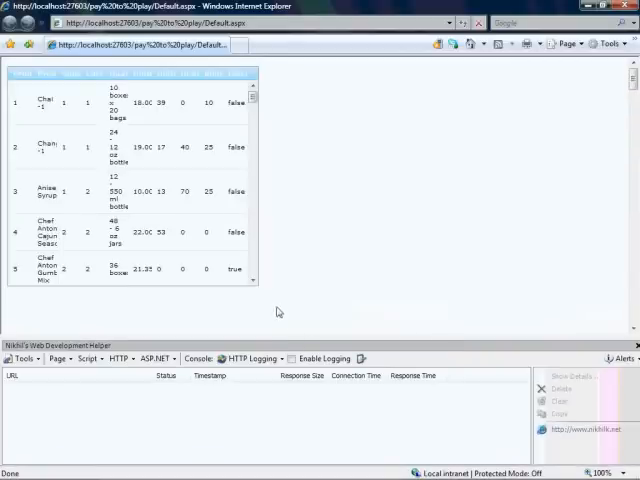
{"action": "mouse_move", "coordinate": [88, 326]}
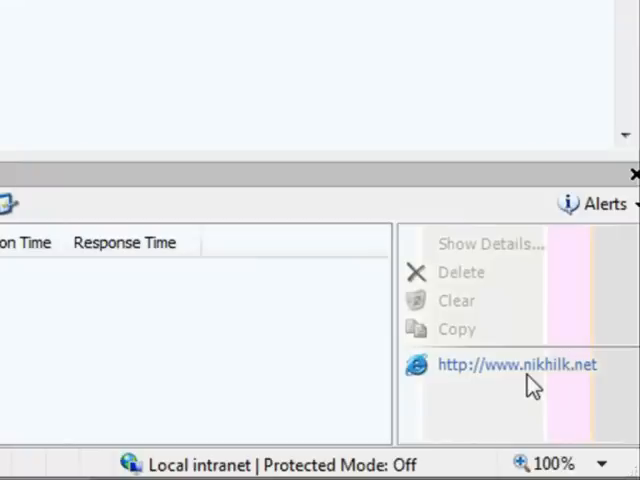
{"action": "mouse_move", "coordinate": [84, 290]}
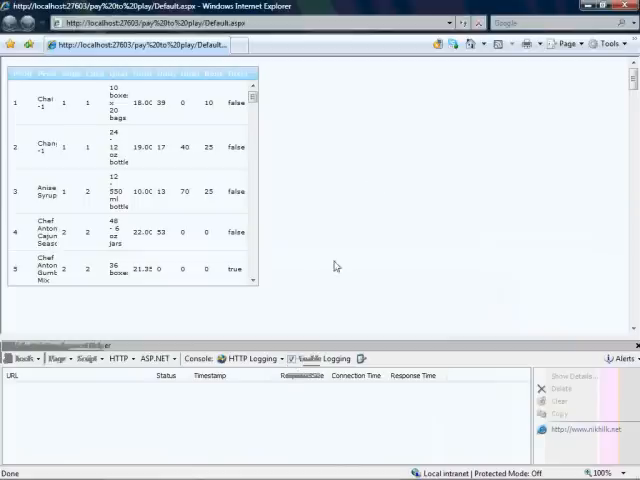
Enable HTTP logging and inspect a ScriptResource.axd request's headers in the log viewer.
{"action": "left_click", "coordinate": [464, 22]}
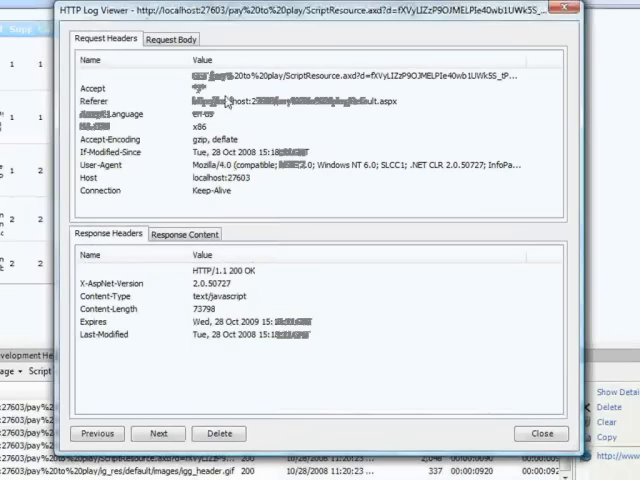
{"action": "left_click", "coordinate": [184, 232]}
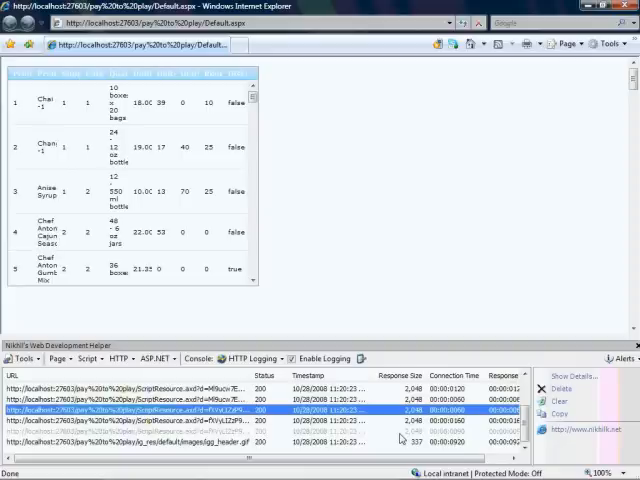
{"action": "mouse_move", "coordinate": [412, 436]}
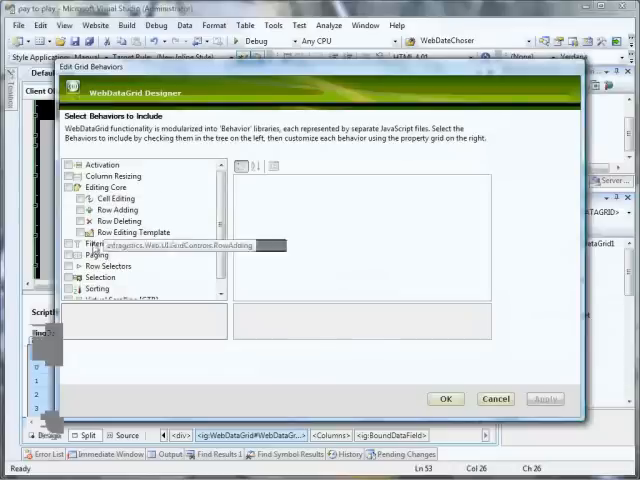
Check Paging in Edit Grid Behaviors and review Behaviors > Paging in Properties.
{"action": "left_click", "coordinate": [96, 254]}
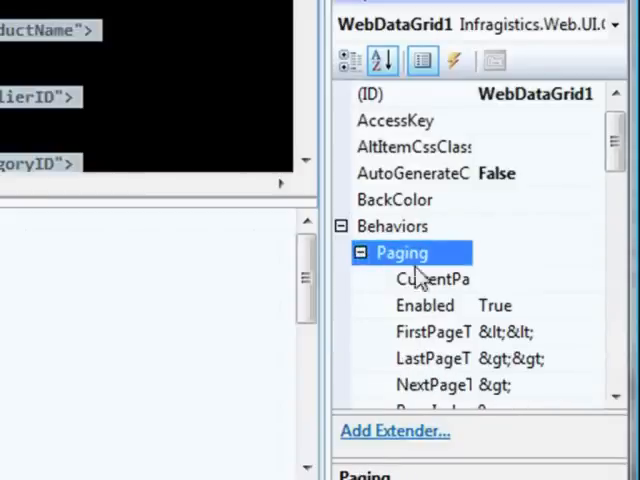
{"action": "mouse_move", "coordinate": [436, 318]}
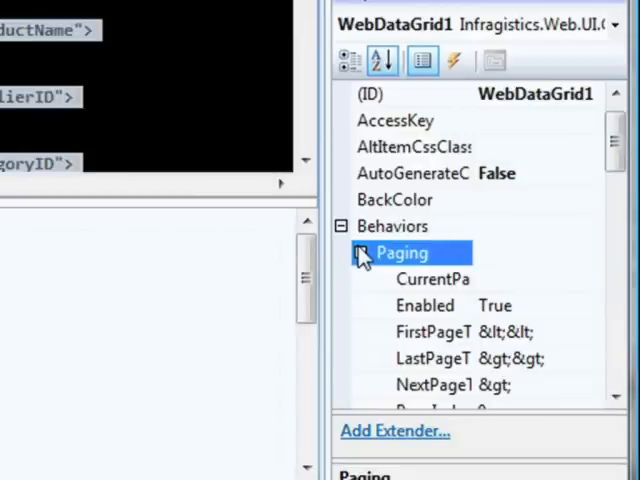
{"action": "left_click", "coordinate": [360, 252]}
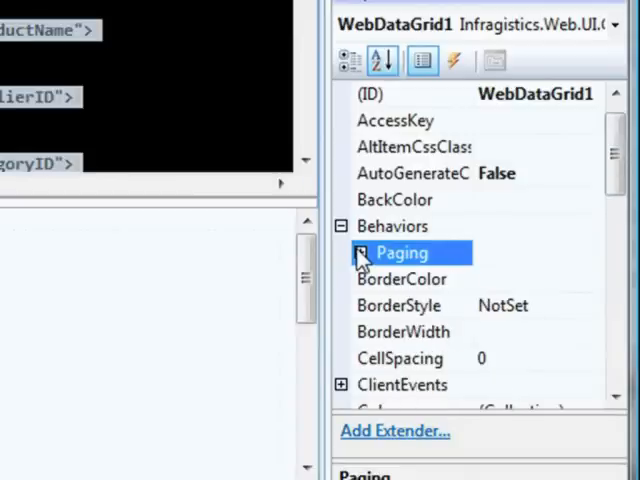
{"action": "left_click", "coordinate": [340, 252]}
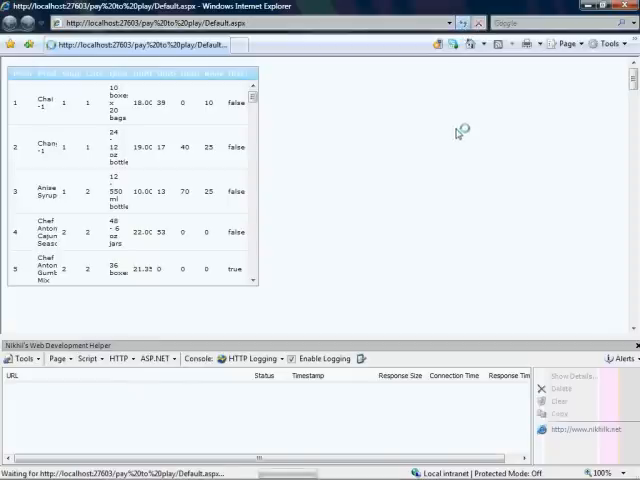
{"action": "mouse_move", "coordinate": [456, 136]}
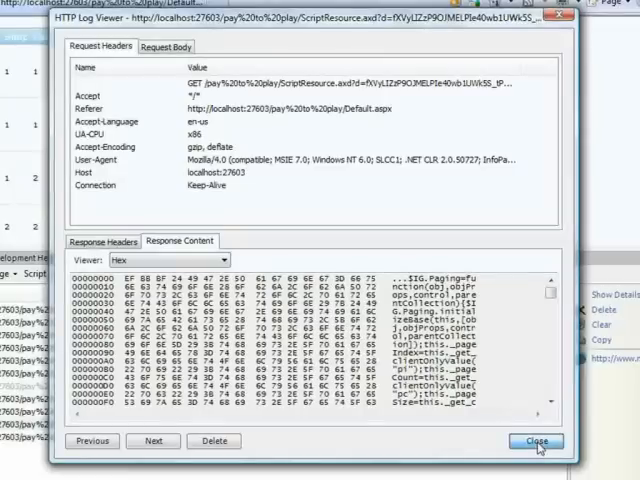
Close the ScriptResource.axd response viewer after confirming the Paging script loaded.
{"action": "left_click", "coordinate": [536, 440]}
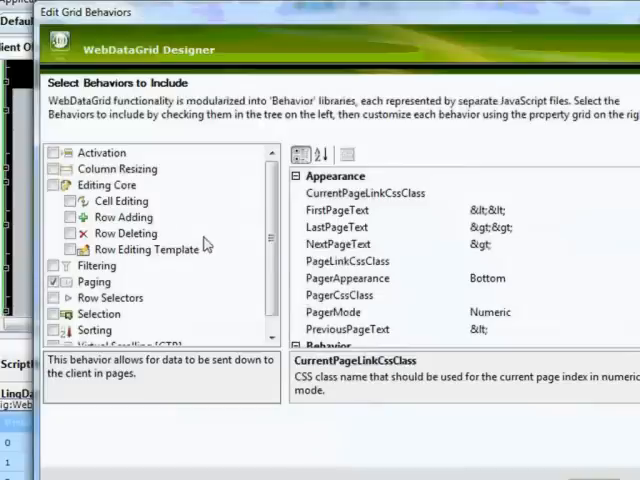
{"action": "mouse_move", "coordinate": [110, 296]}
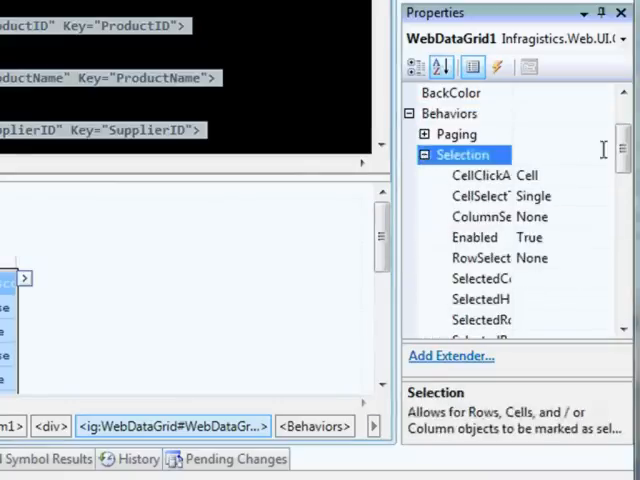
Inspect the Selection behavior's CellClickAction choices in the Properties window.
{"action": "scroll", "scroll_direction": "down", "scroll_amount": 3}
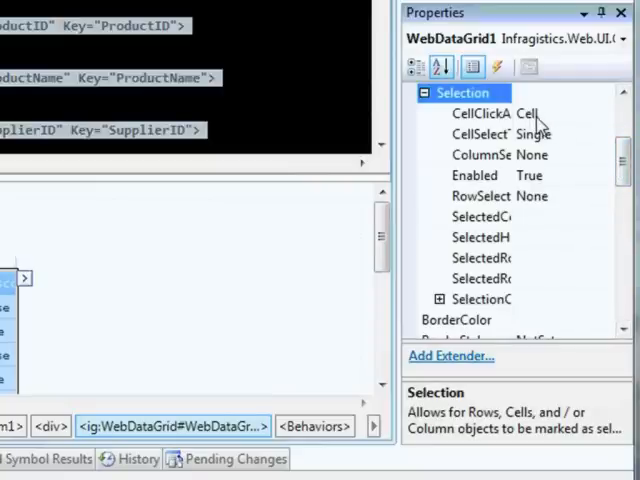
{"action": "left_click", "coordinate": [480, 112]}
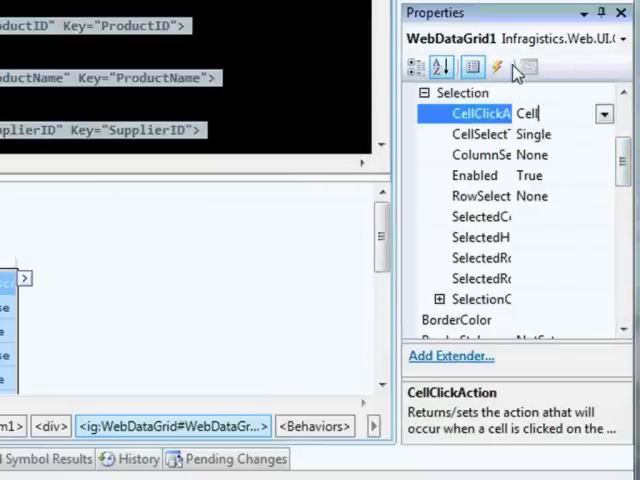
{"action": "mouse_move", "coordinate": [560, 196]}
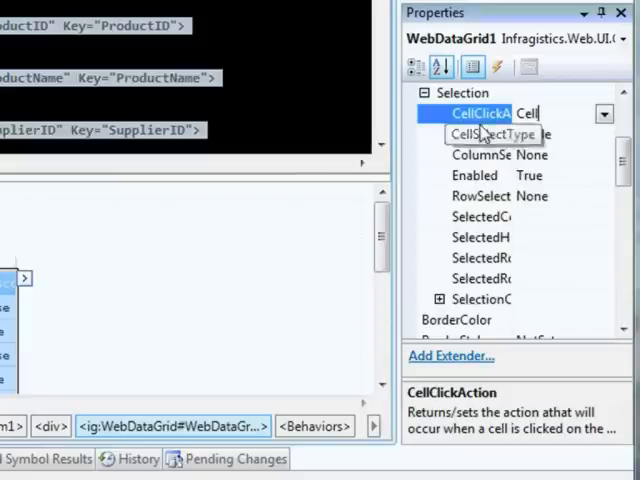
{"action": "left_click", "coordinate": [412, 92]}
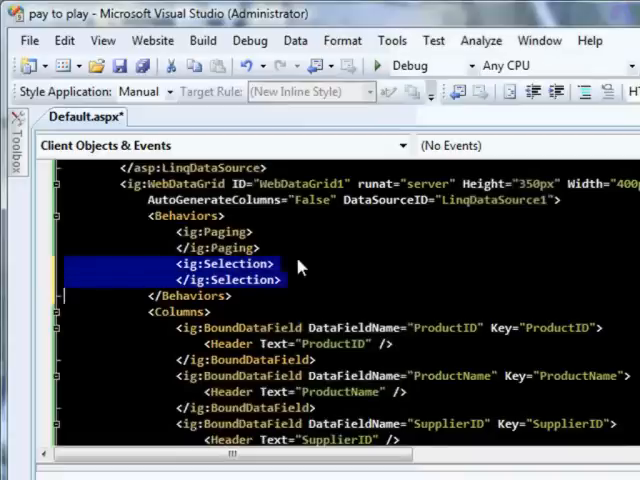
{"action": "mouse_move", "coordinate": [300, 264]}
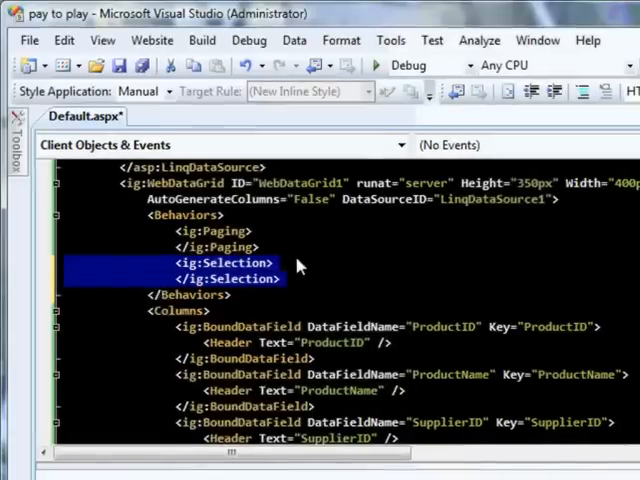